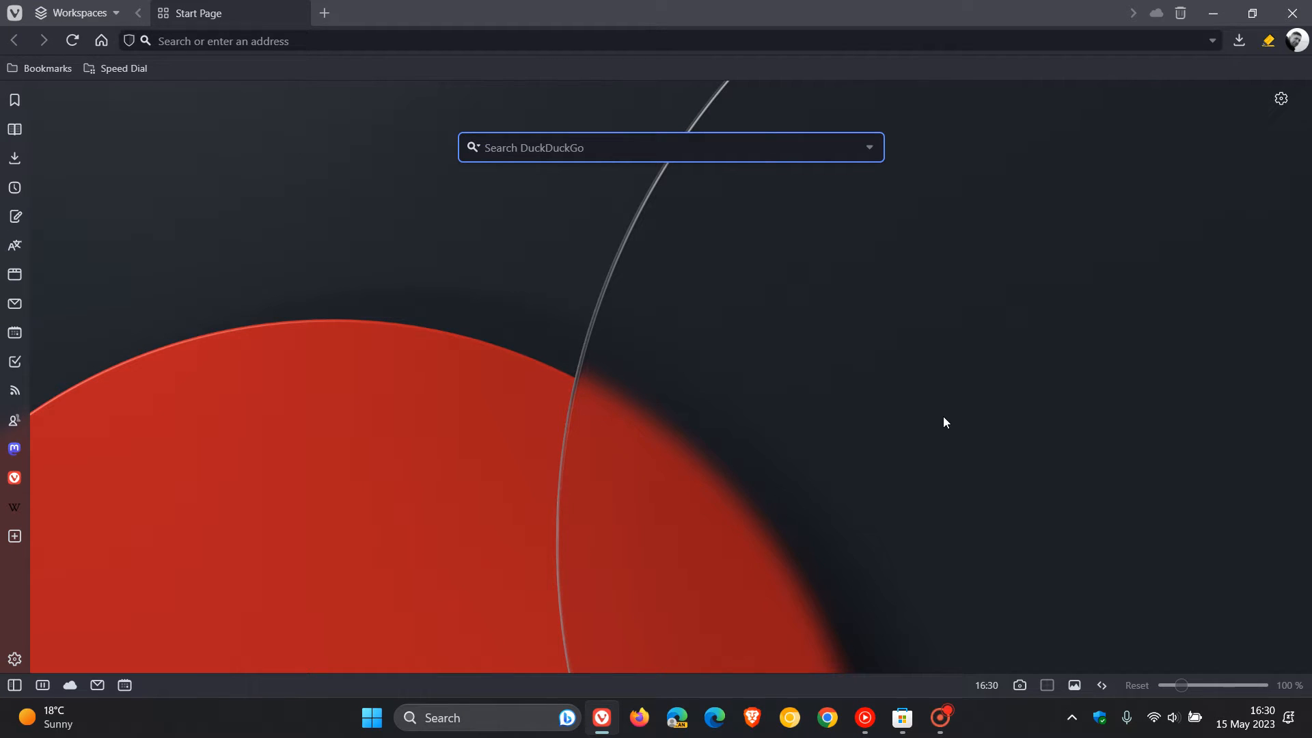
mouse_move(831, 469)
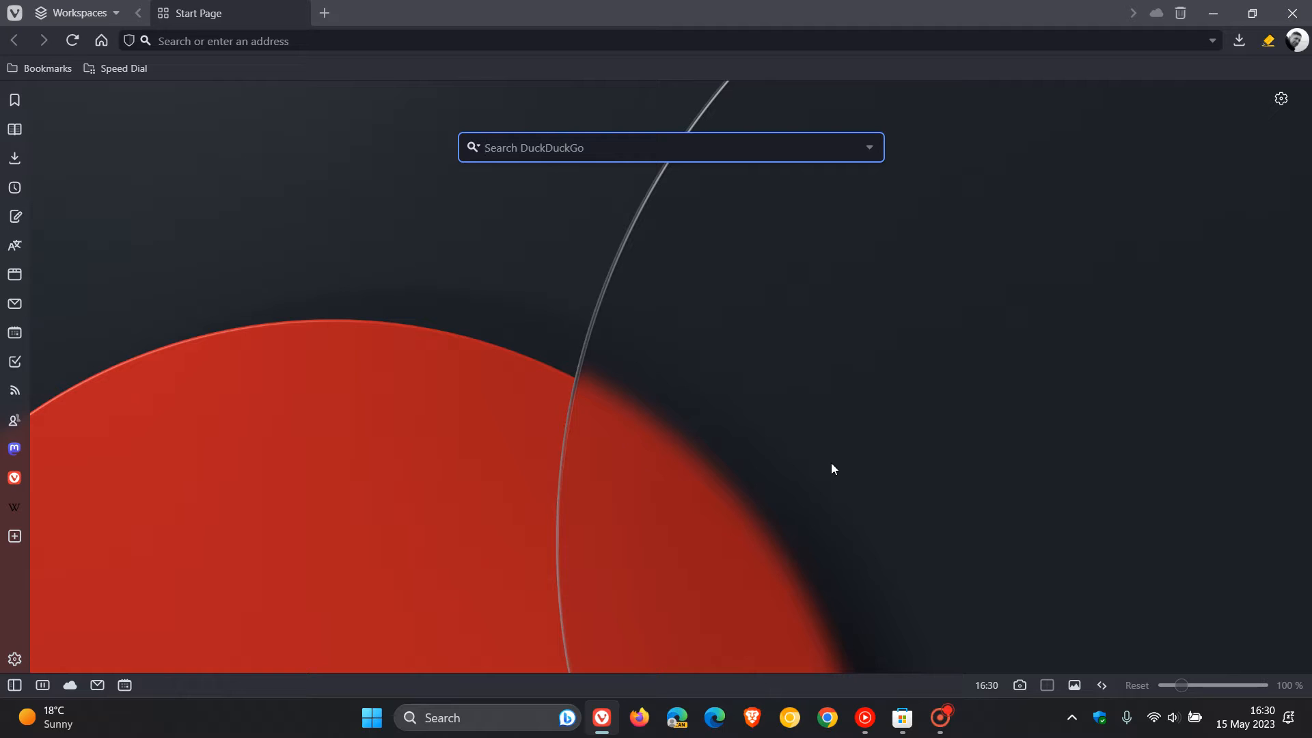
mouse_move(536, 307)
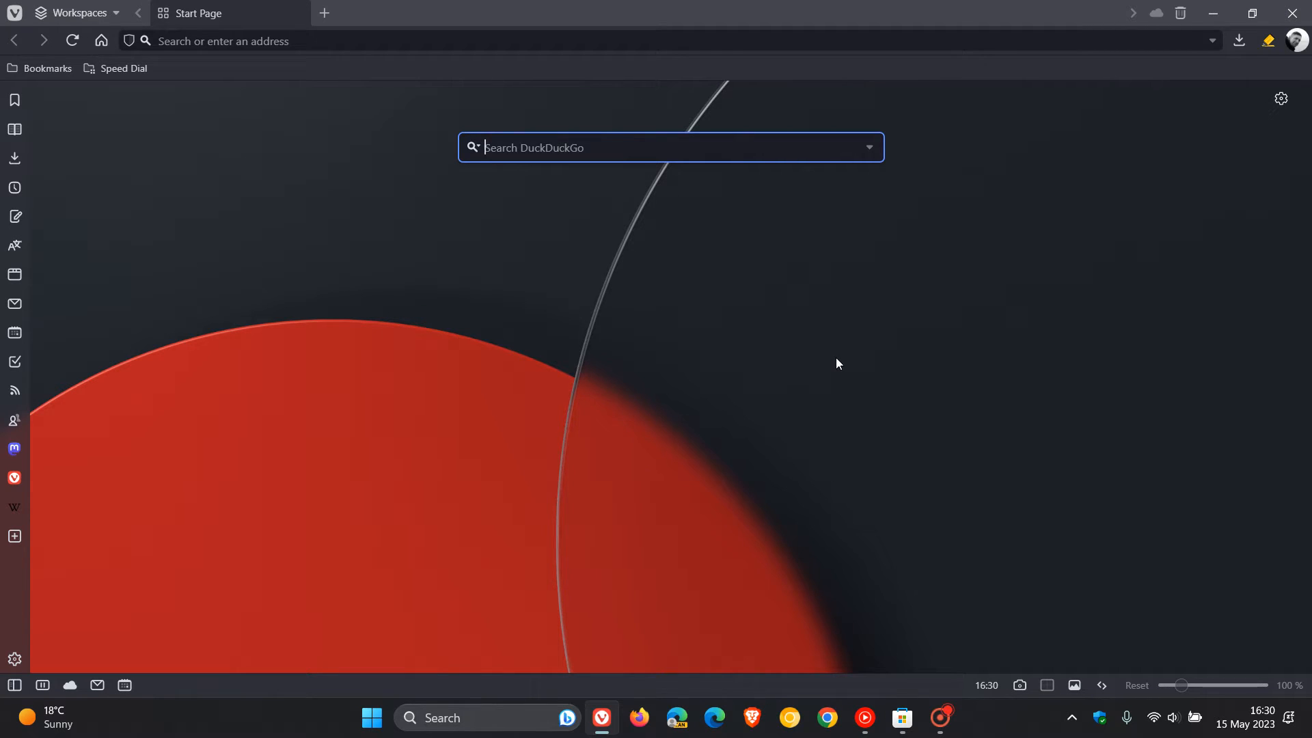
mouse_move(560, 480)
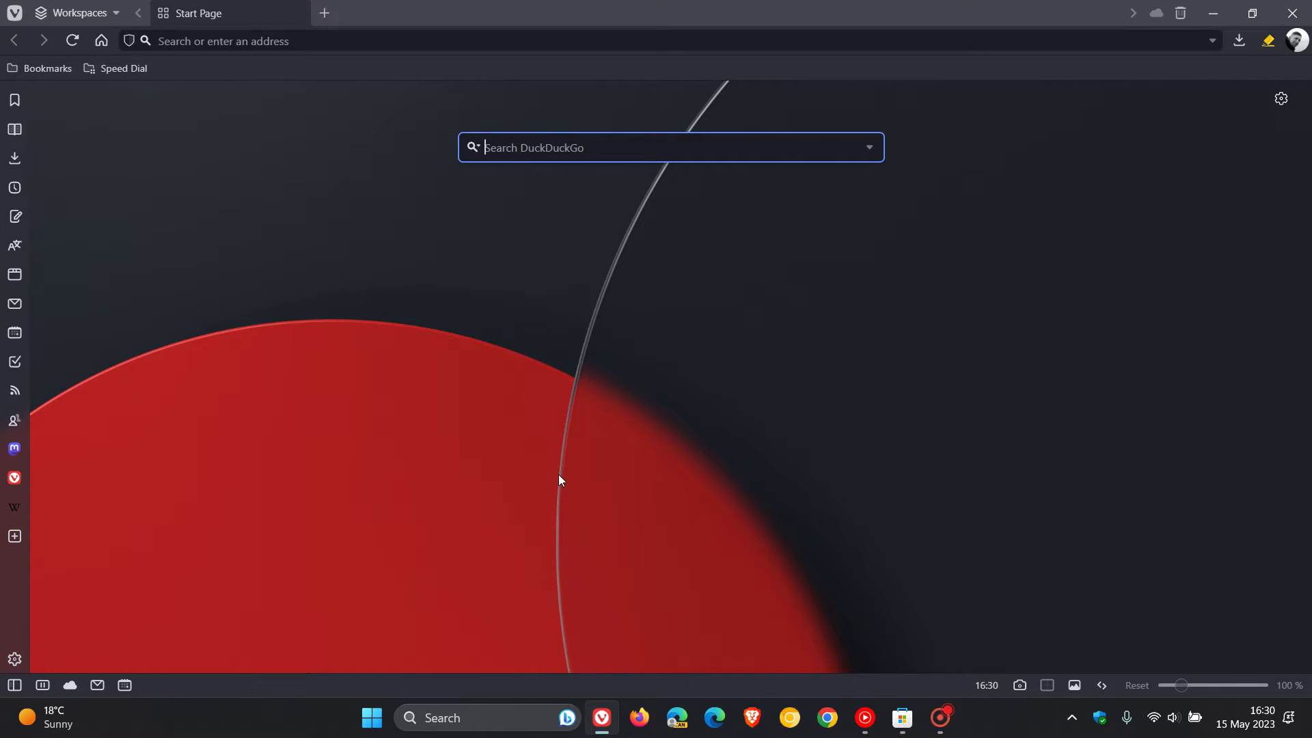
mouse_move(833, 332)
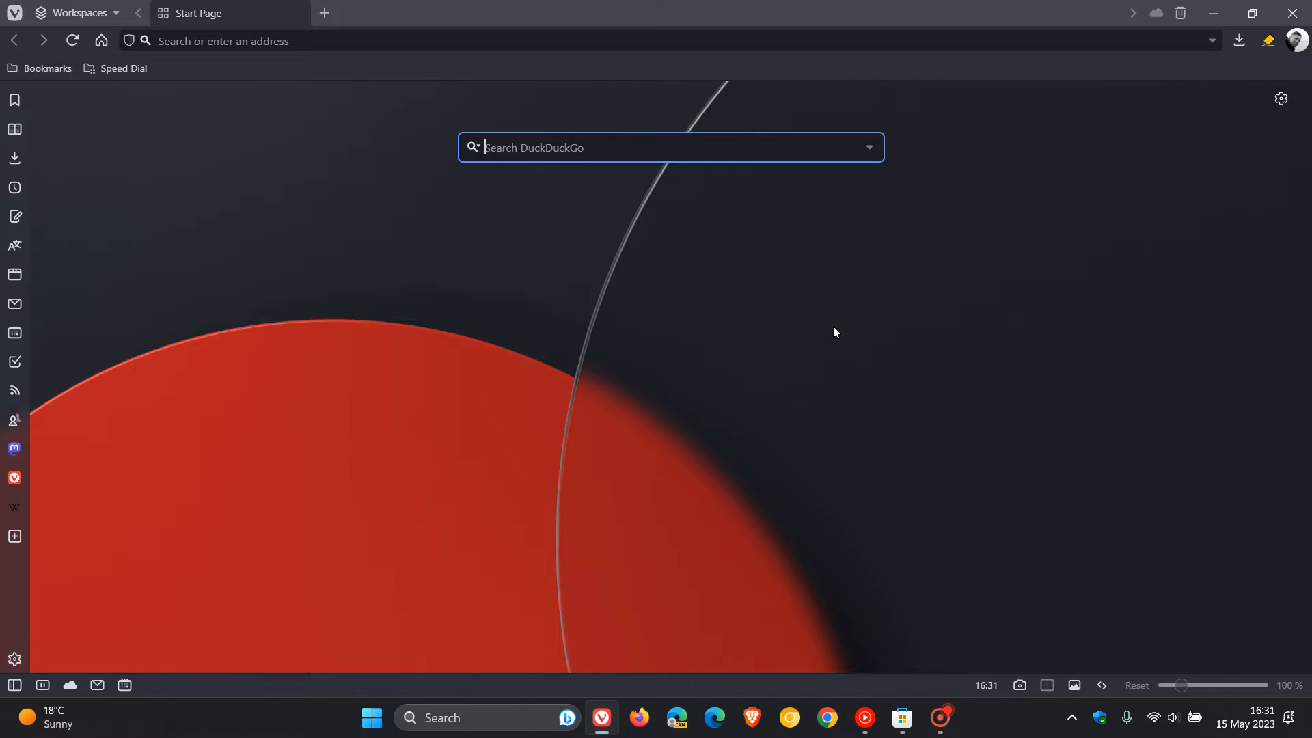
mouse_move(707, 444)
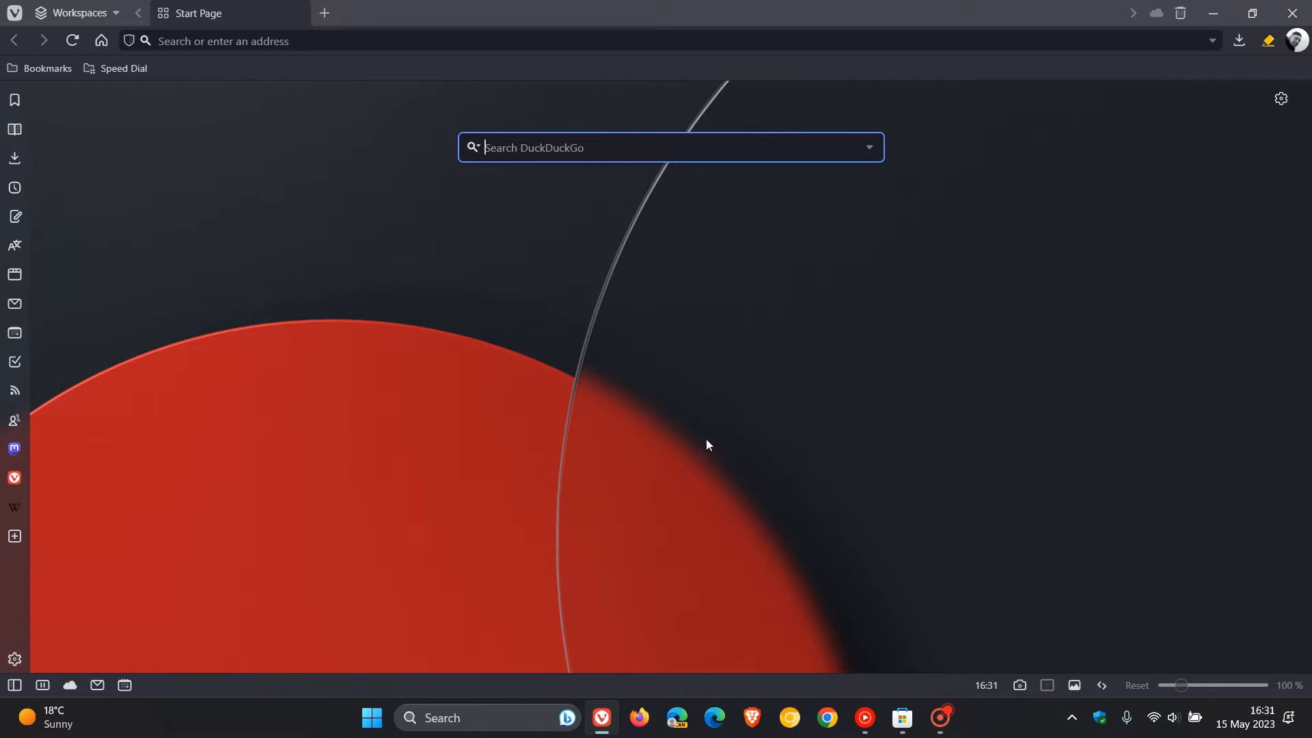
mouse_move(901, 693)
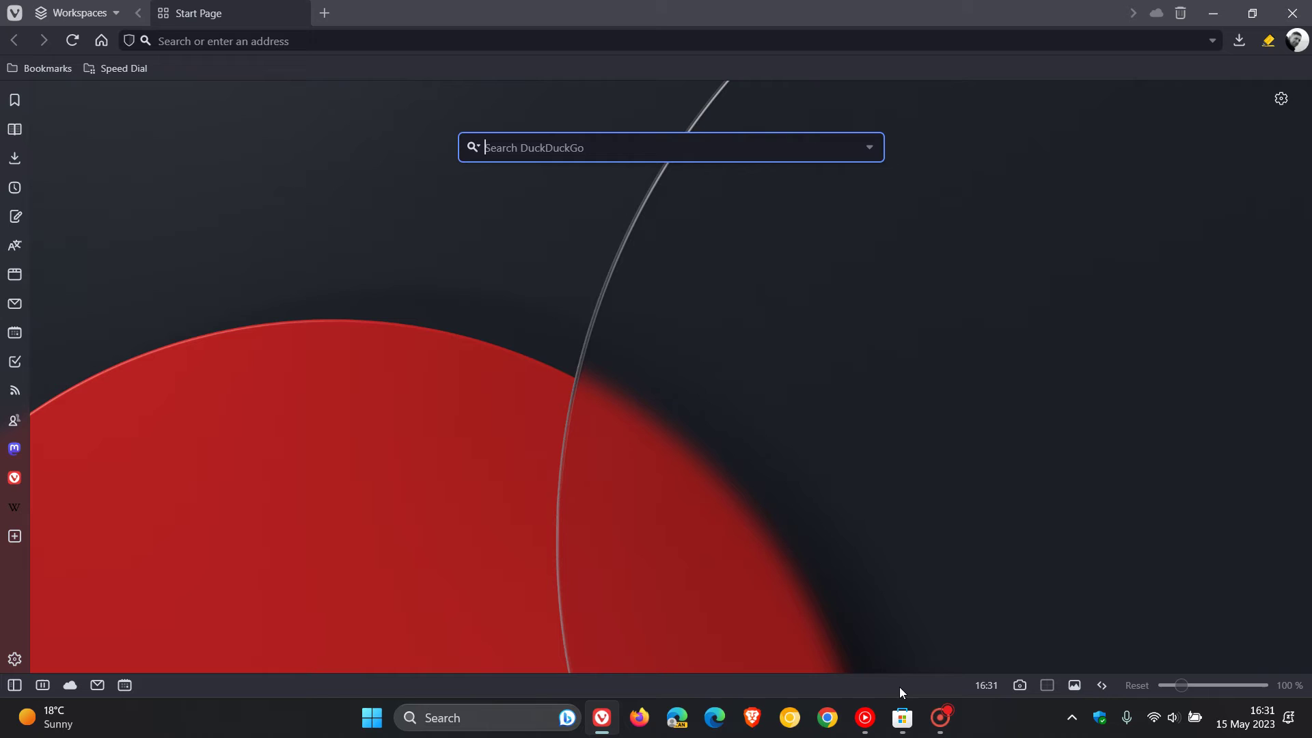
Launch Microsoft Store and open the Vivaldi Browser app page showing the Install button.
left_click(902, 717)
type("vivaldi")
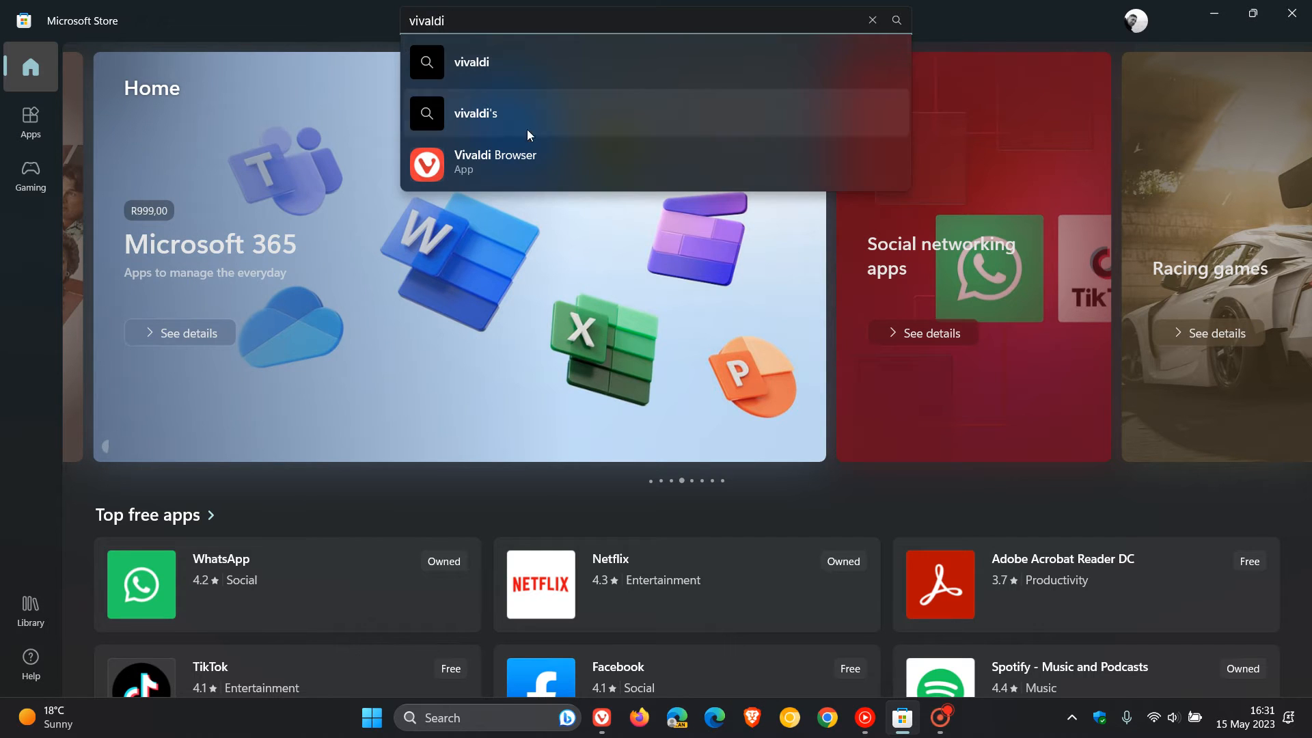
left_click(495, 162)
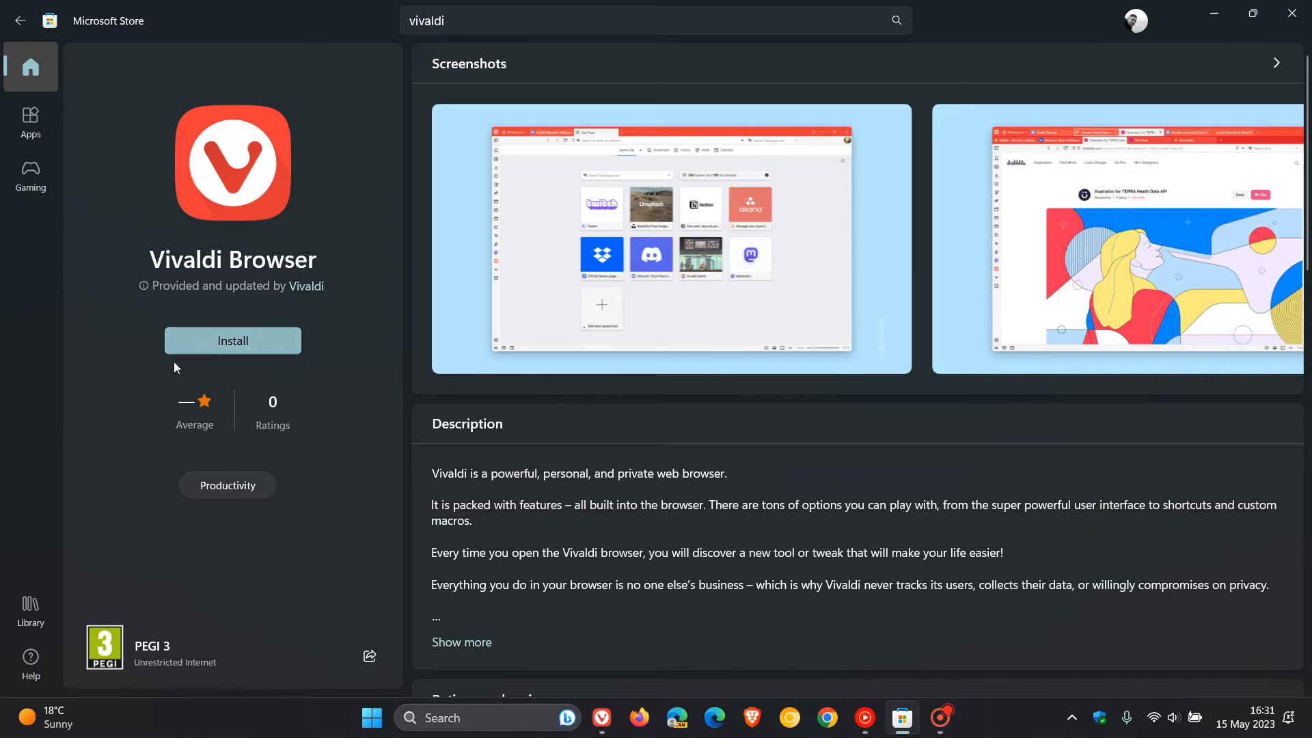
mouse_move(827, 444)
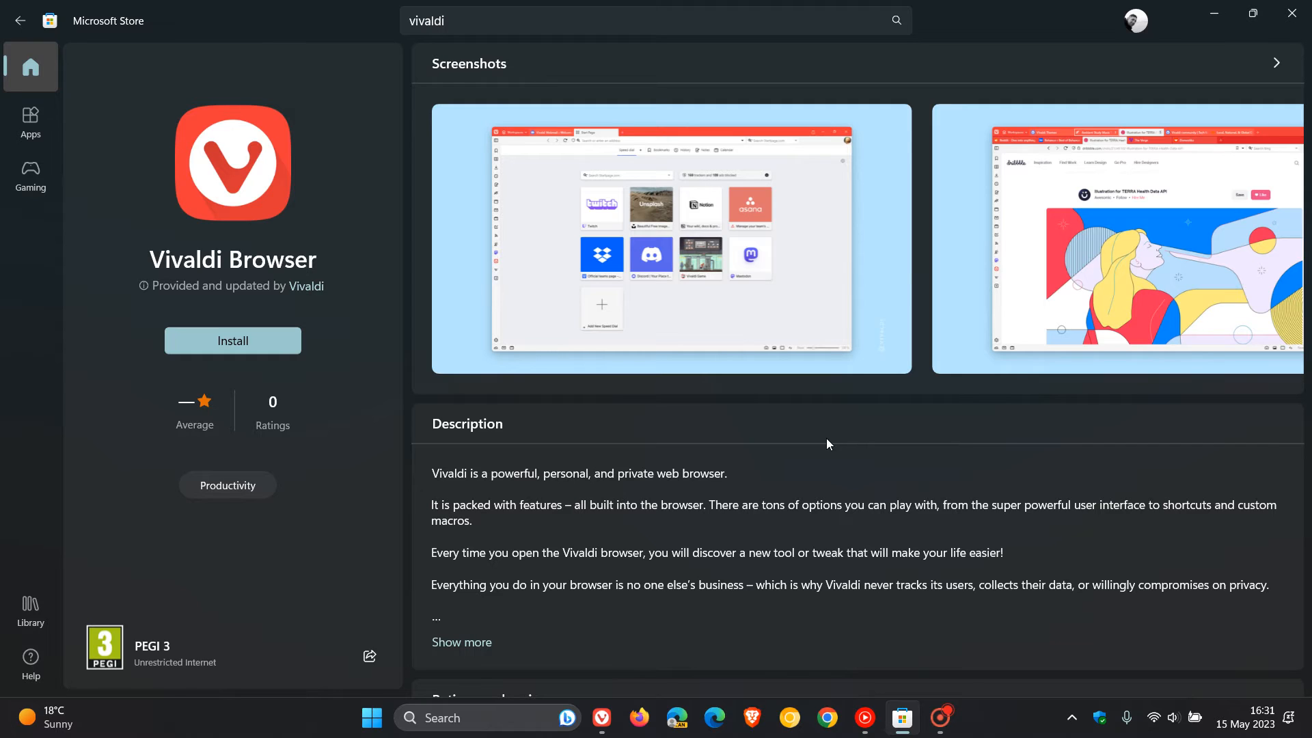
mouse_move(874, 444)
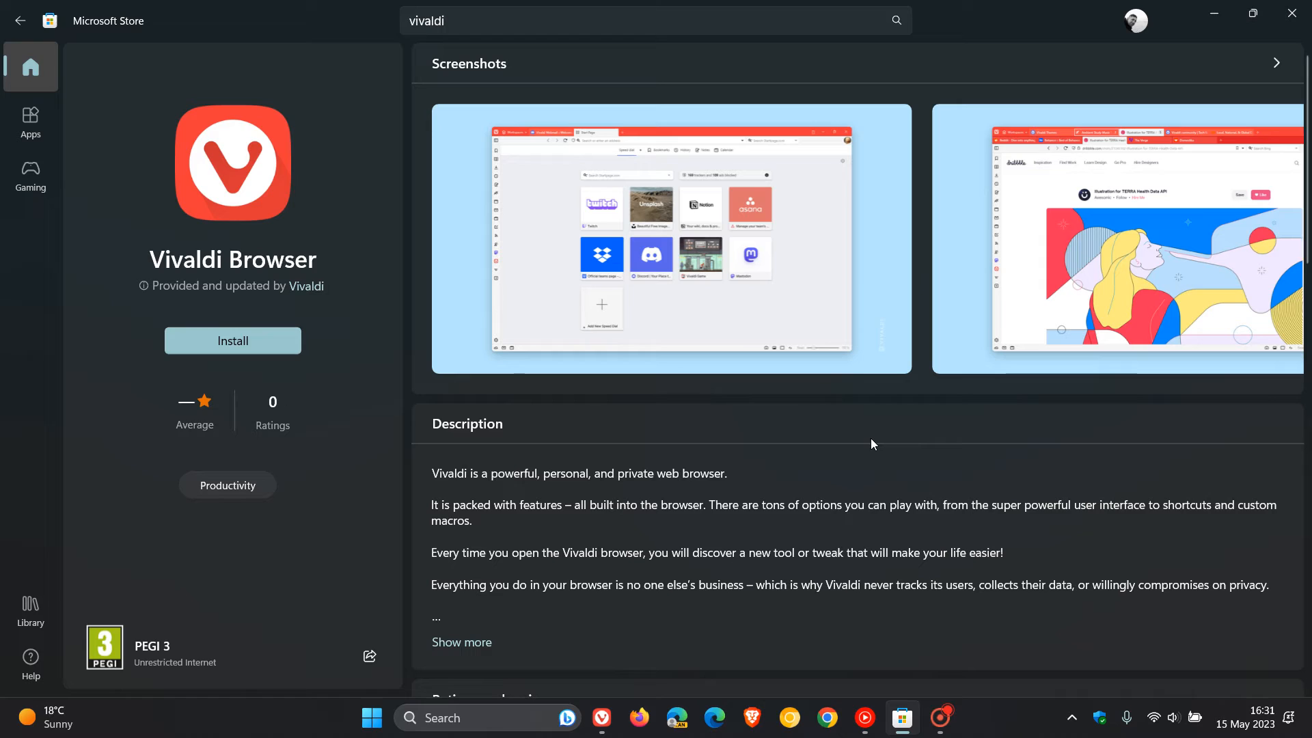
mouse_move(854, 444)
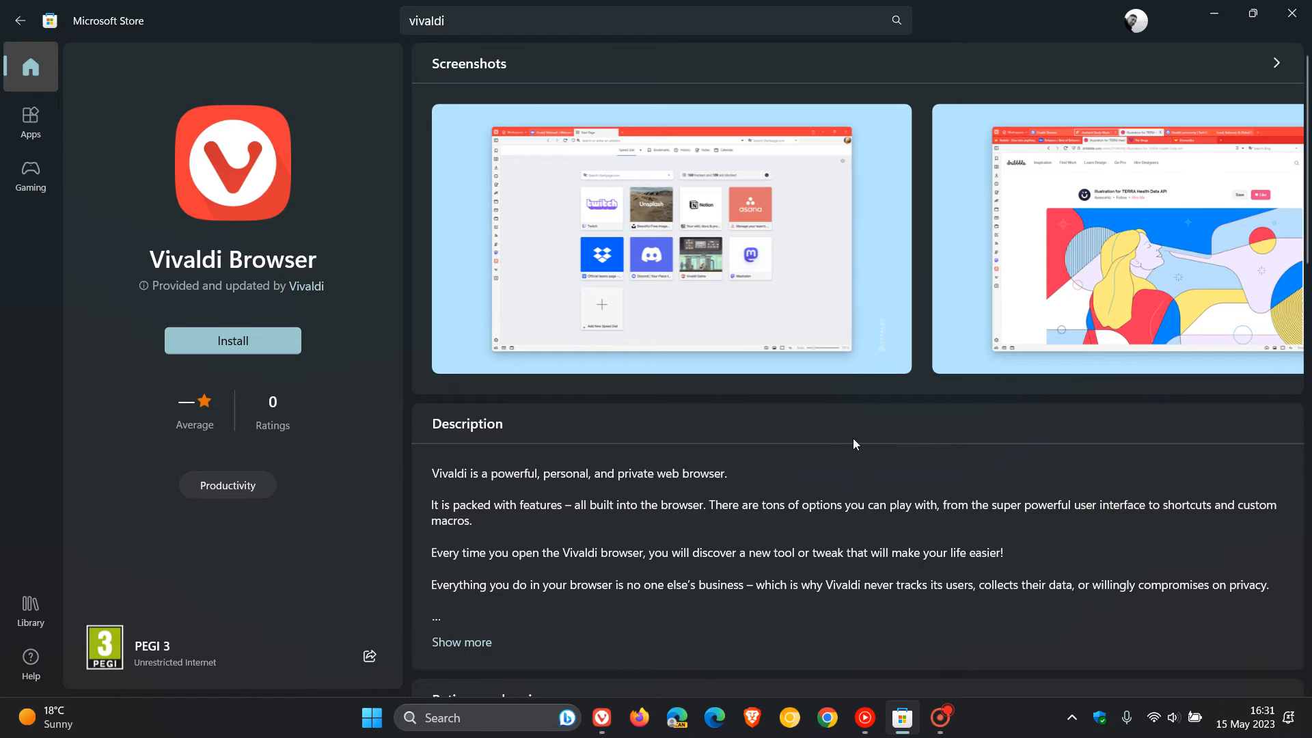
mouse_move(864, 419)
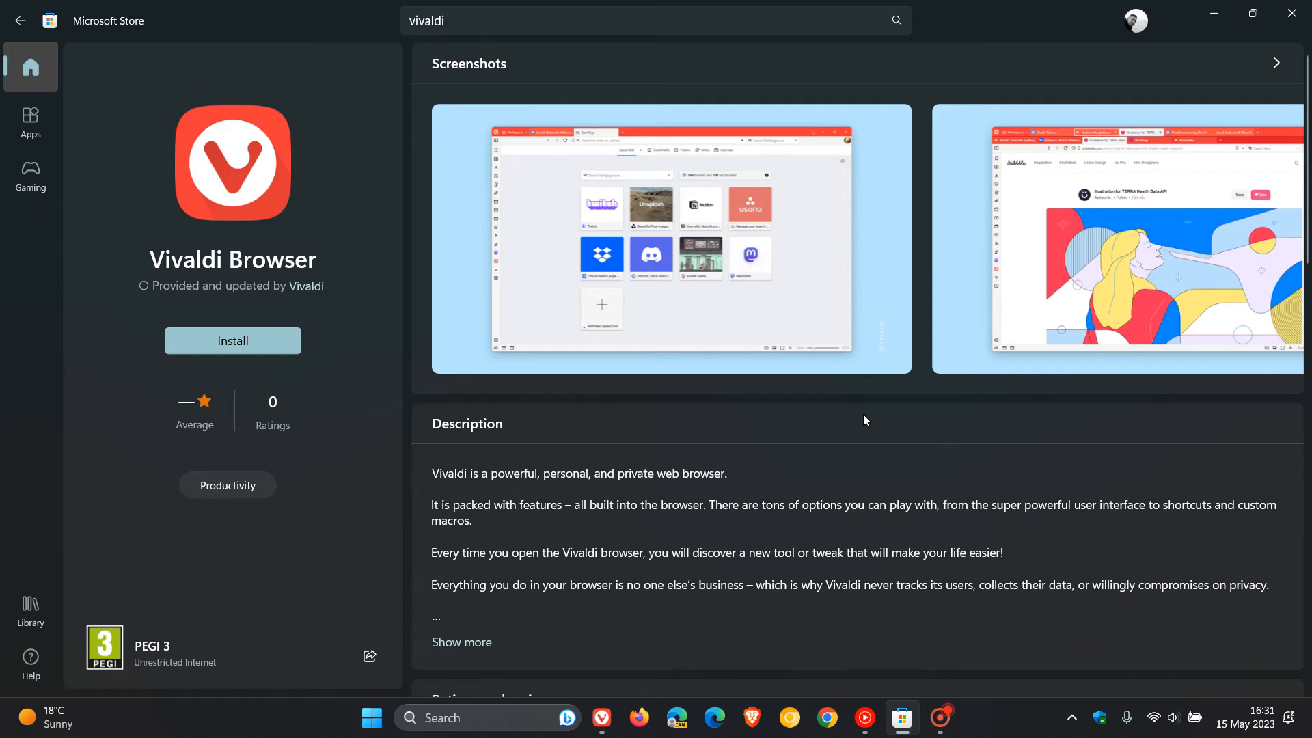
mouse_move(154, 202)
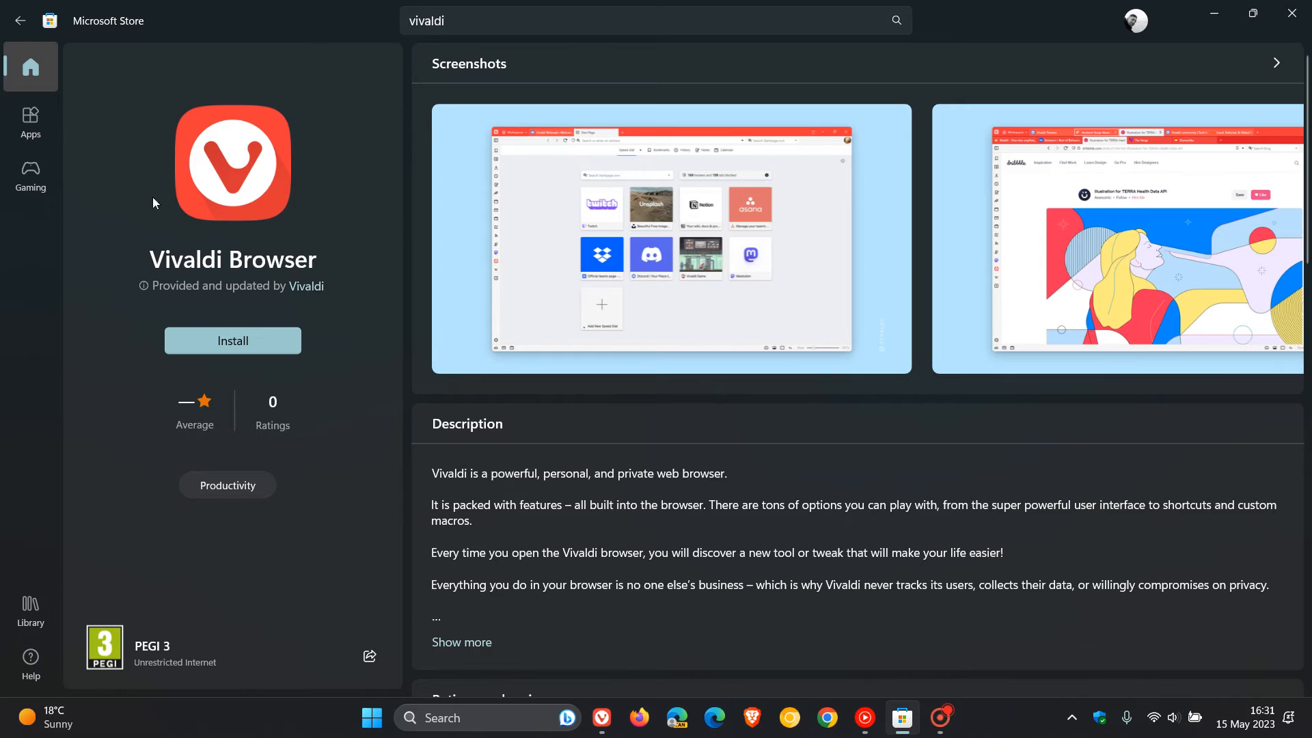
mouse_move(803, 461)
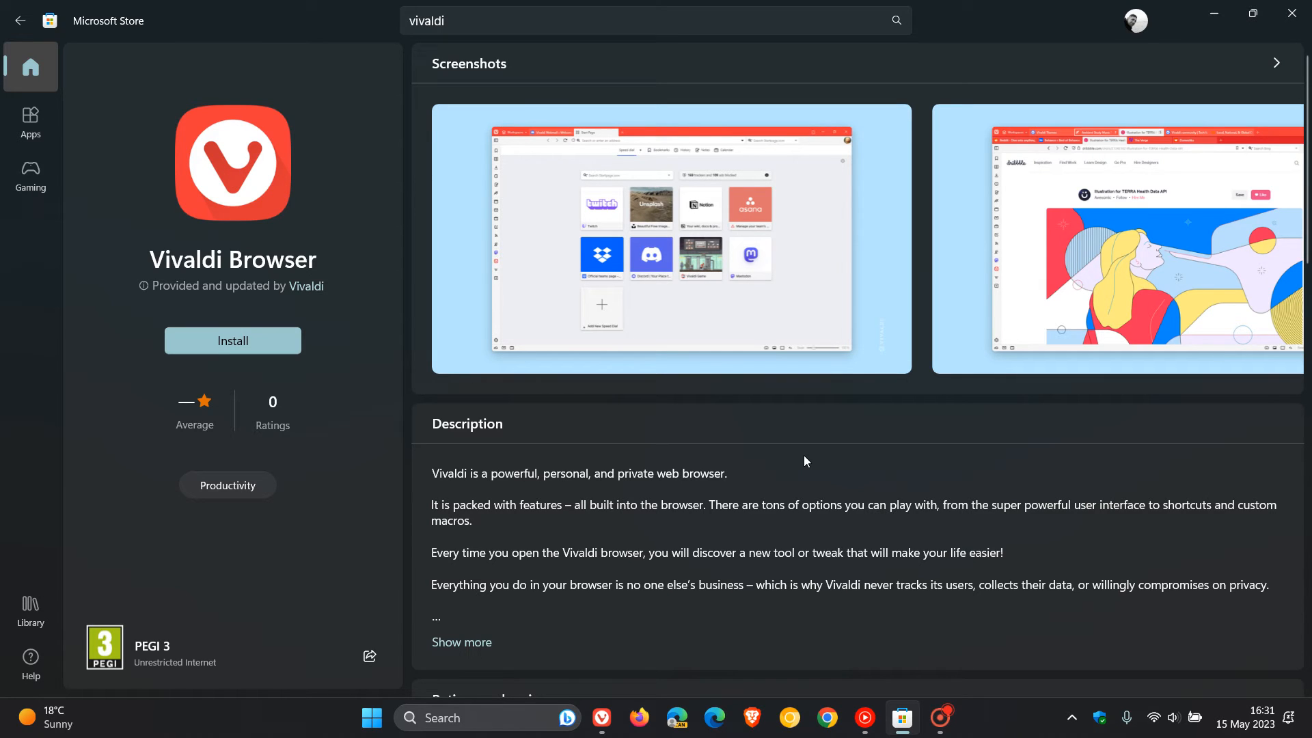
mouse_move(181, 226)
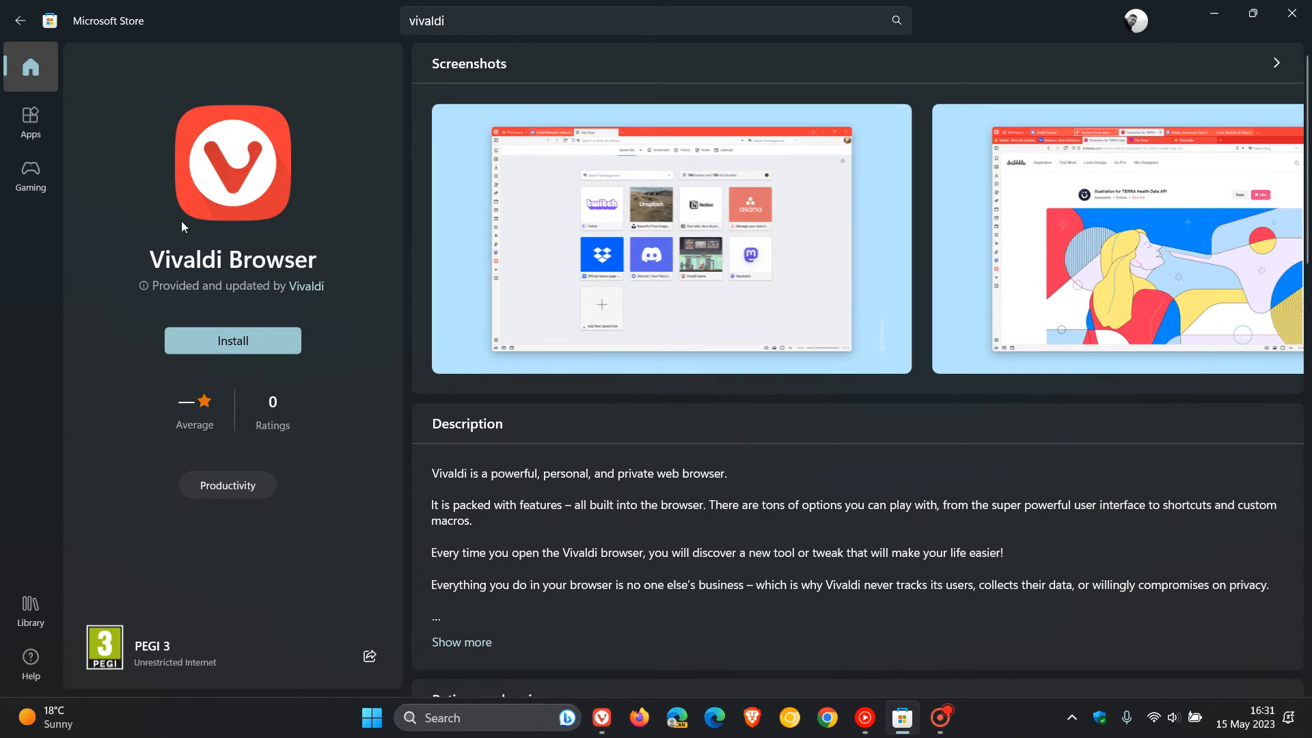
mouse_move(895, 457)
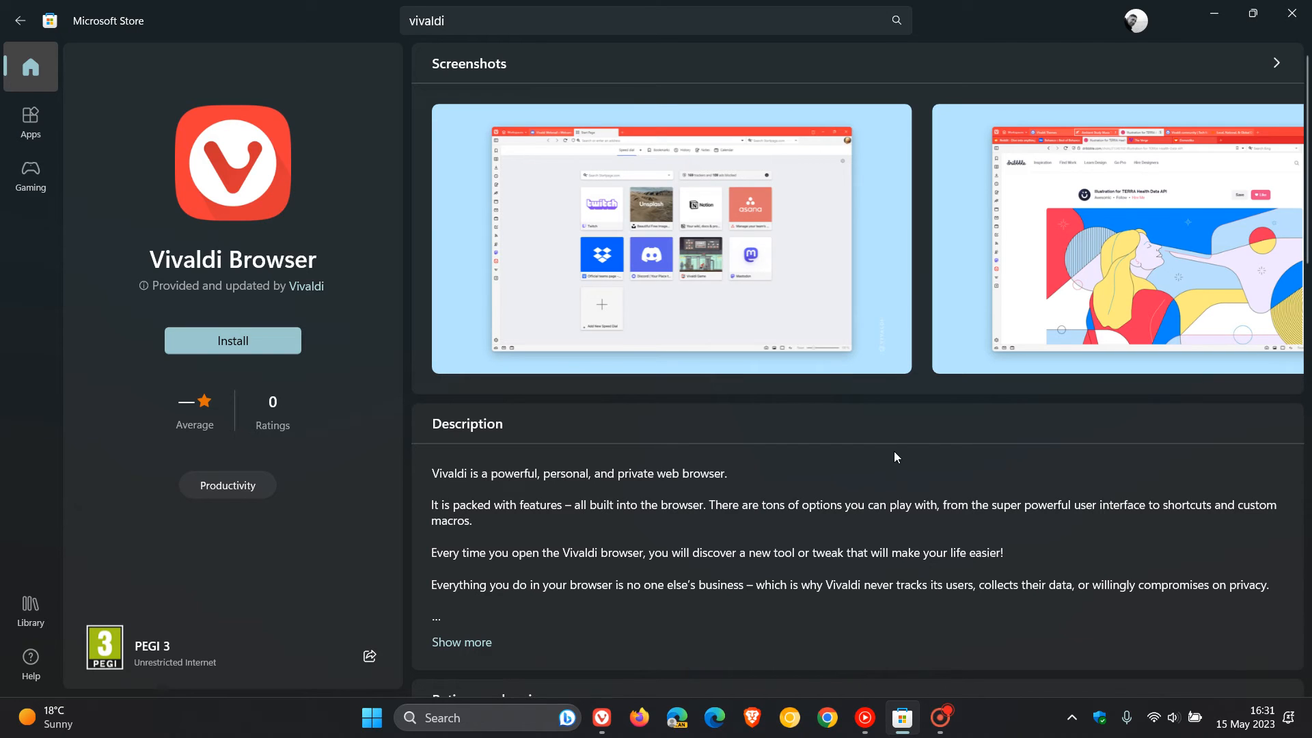
mouse_move(1215, 15)
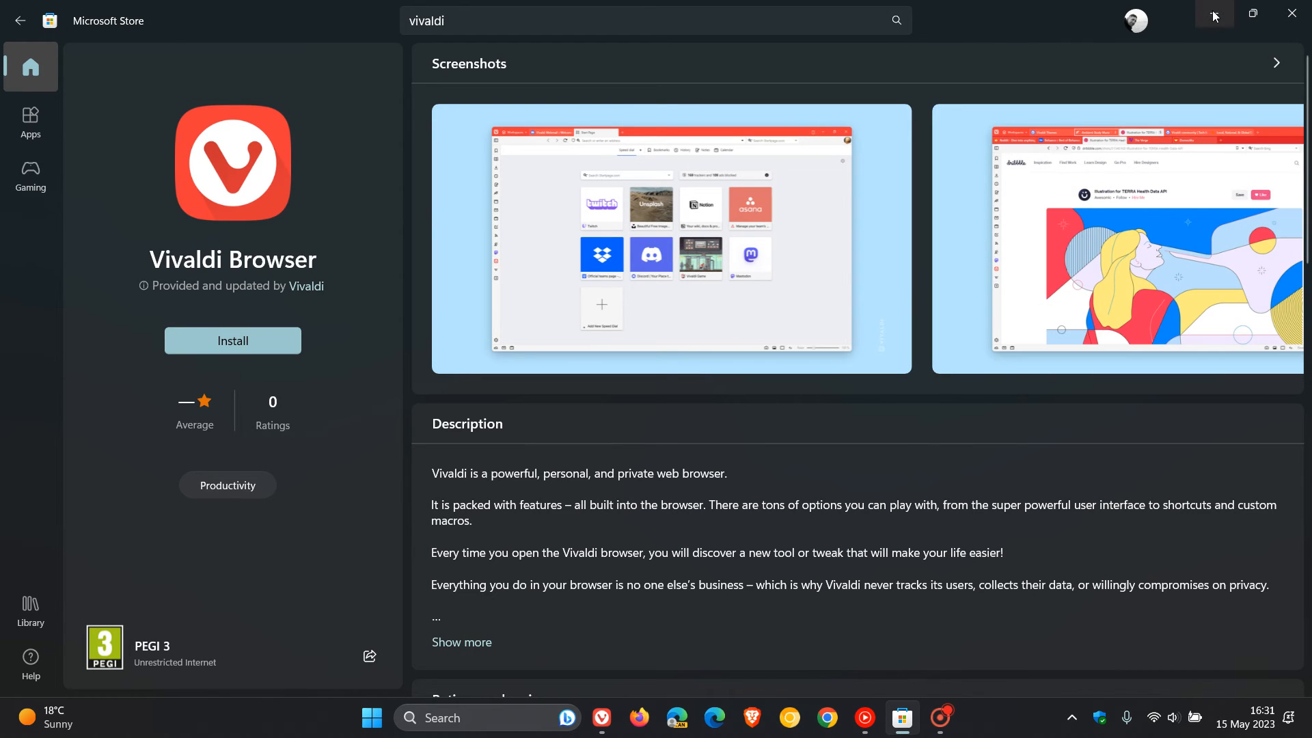
Switch from Microsoft Store back to Vivaldi's start page via the taskbar icon.
left_click(601, 718)
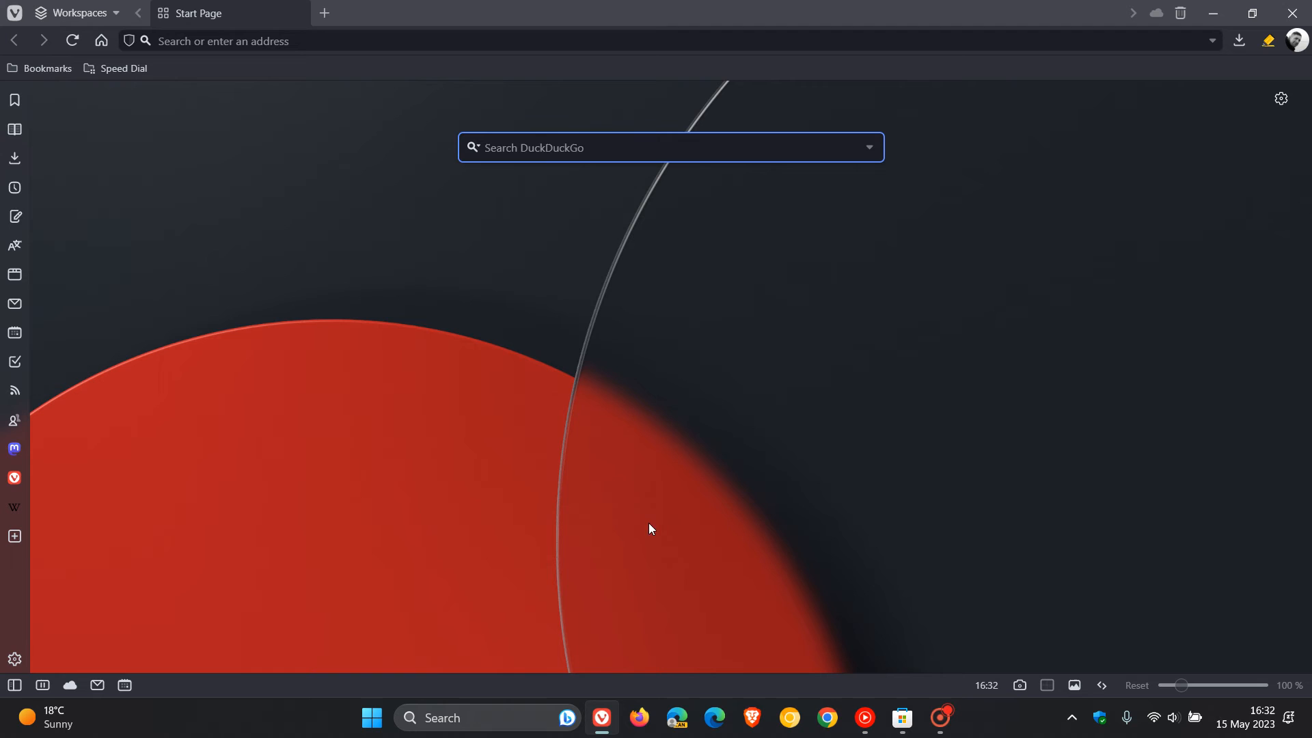
mouse_move(722, 436)
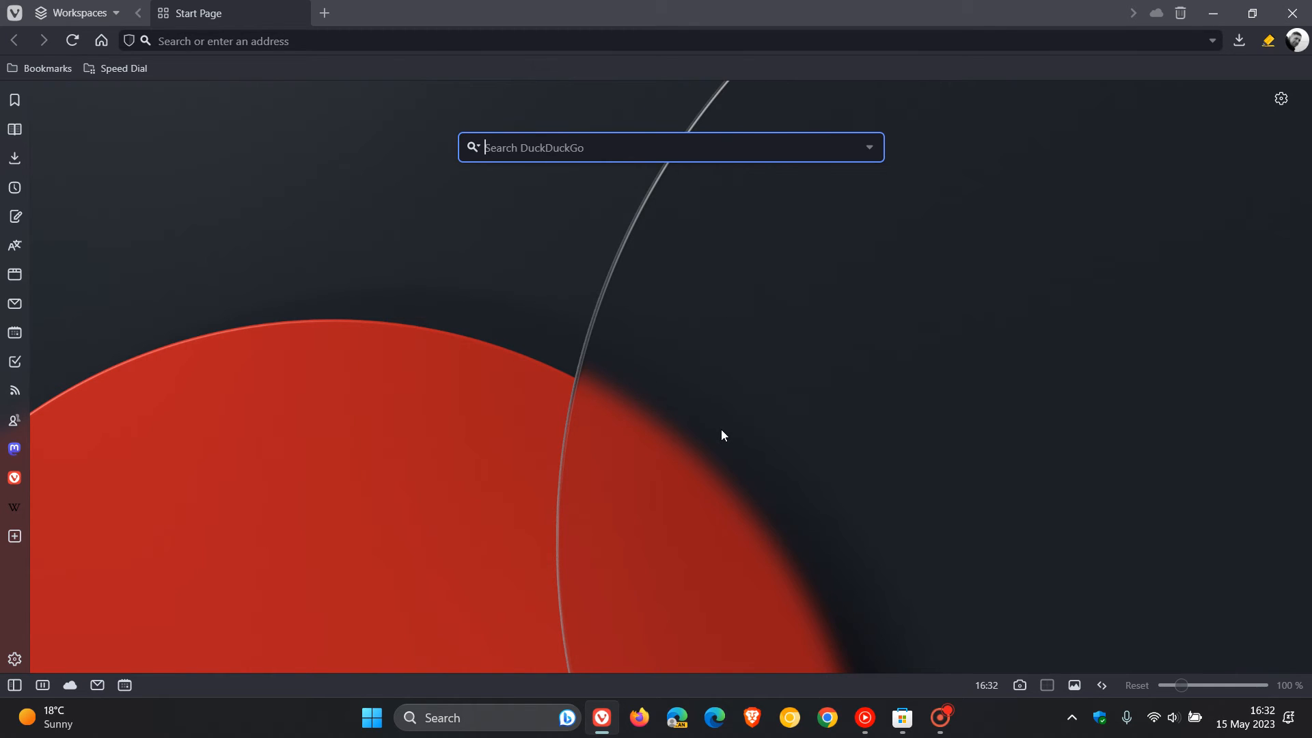
mouse_move(670, 307)
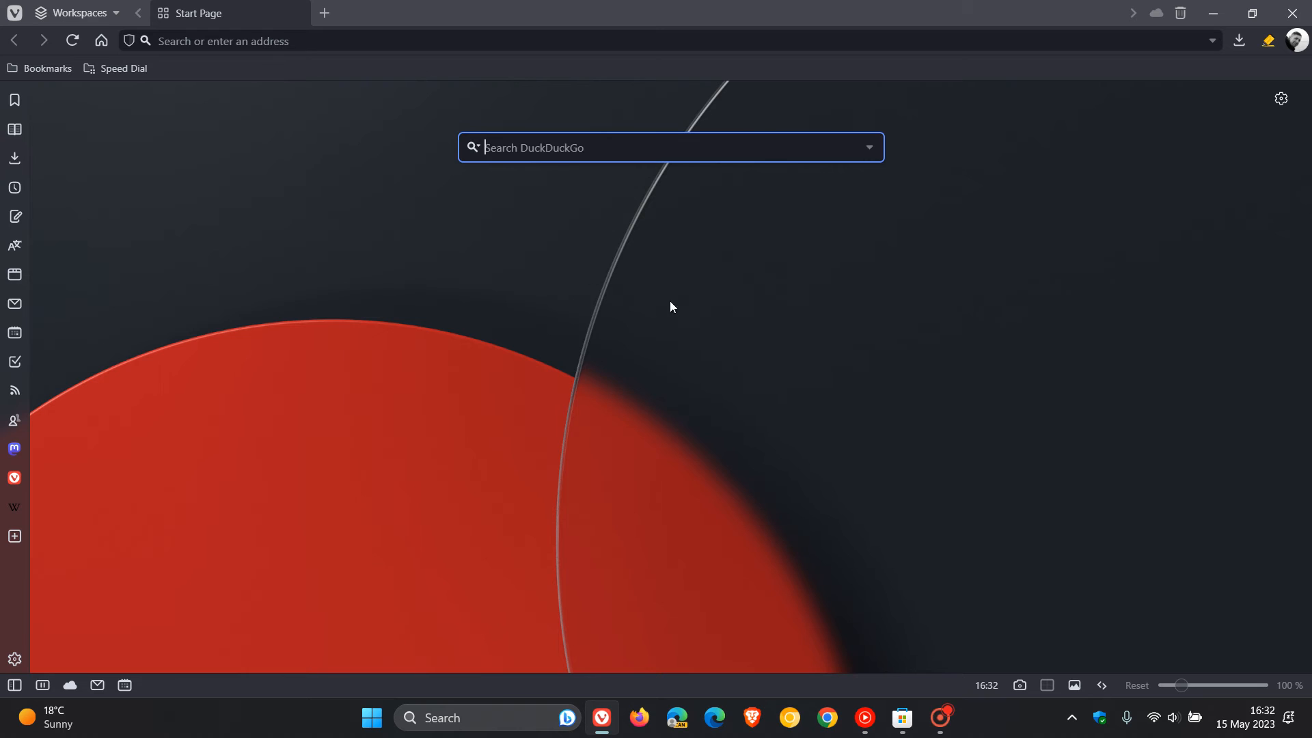
mouse_move(725, 368)
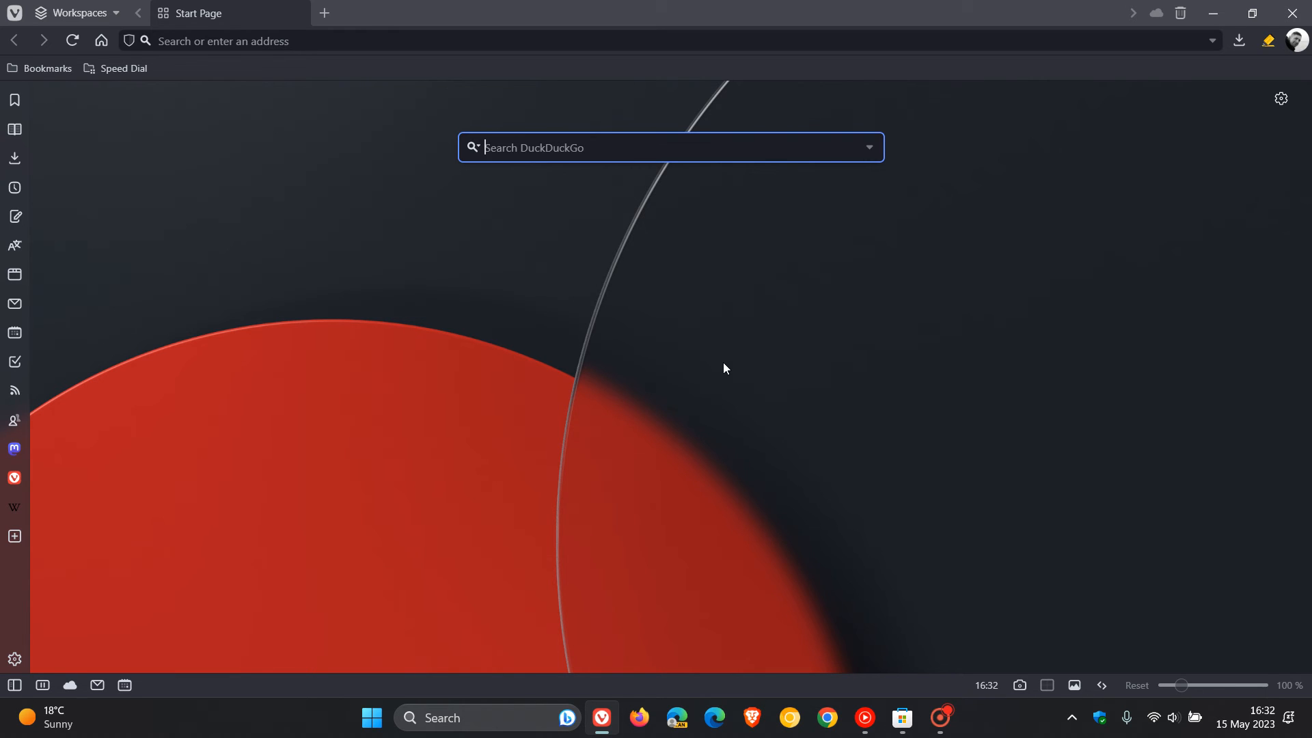
mouse_move(686, 395)
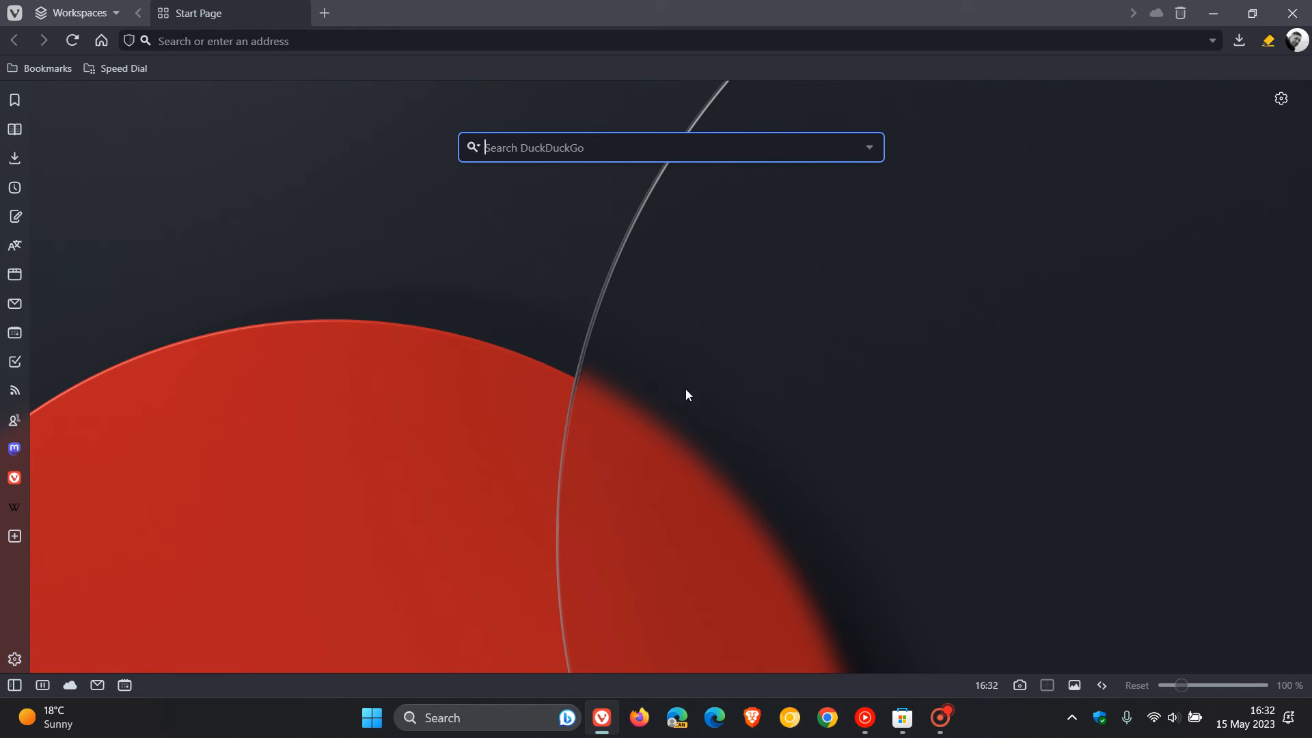
mouse_move(726, 350)
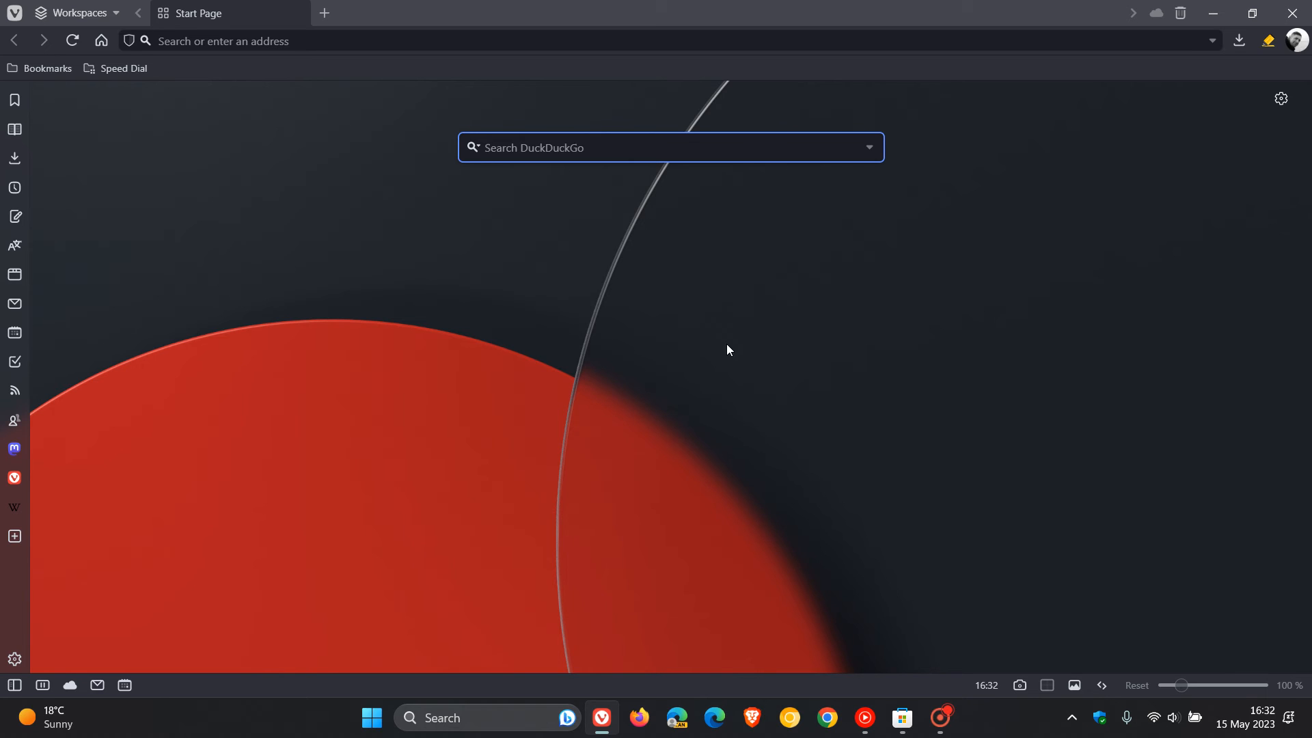
mouse_move(747, 366)
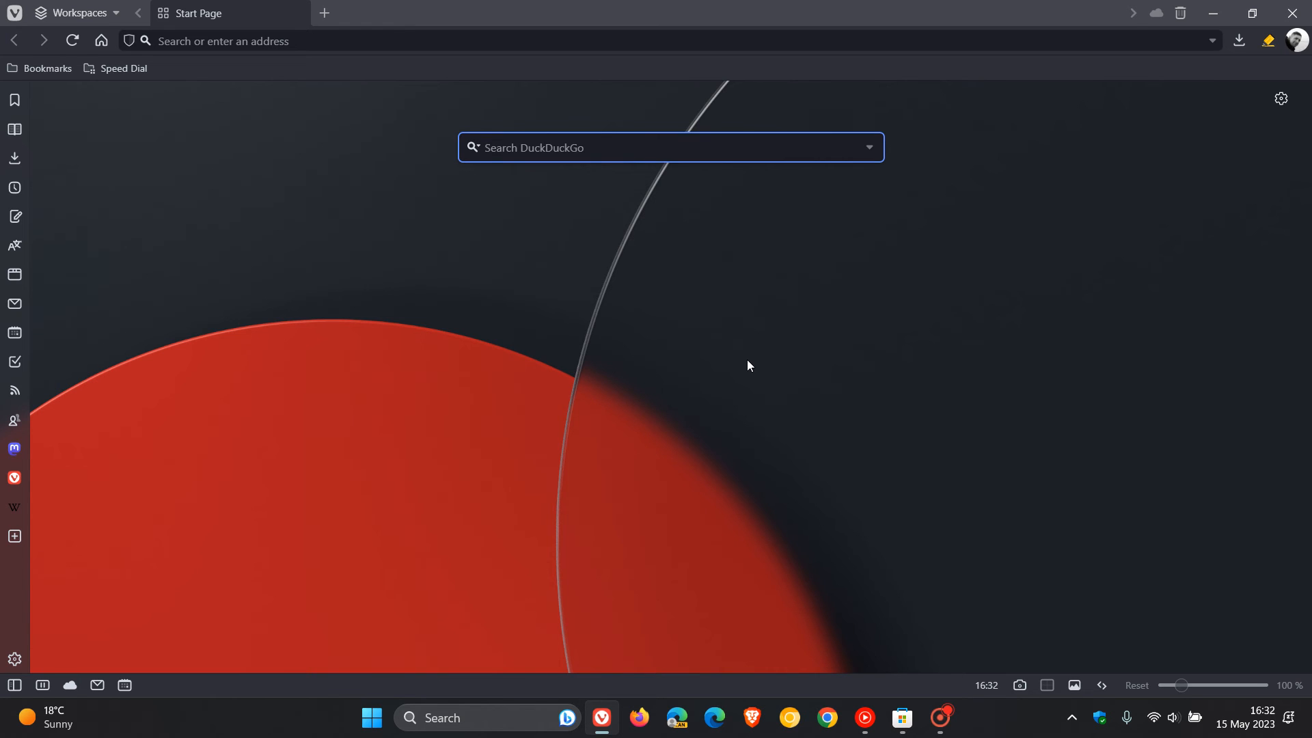
mouse_move(686, 246)
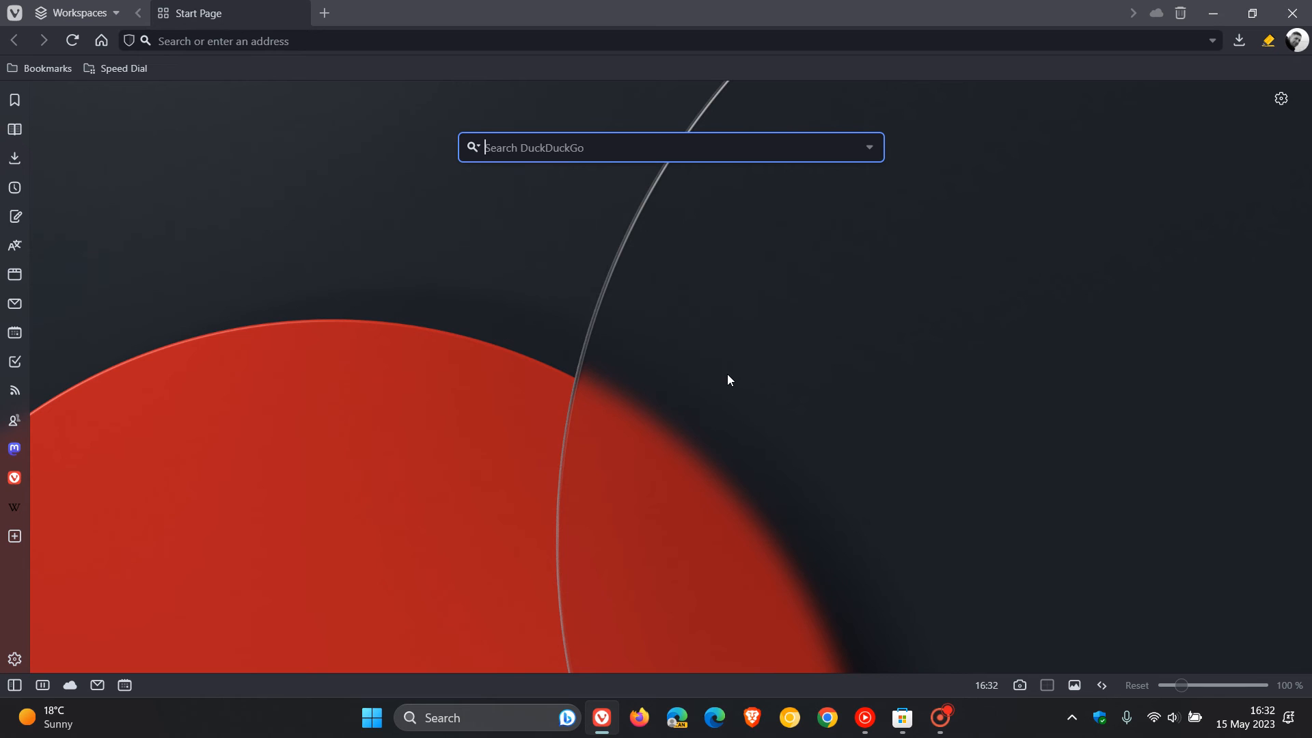
mouse_move(722, 382)
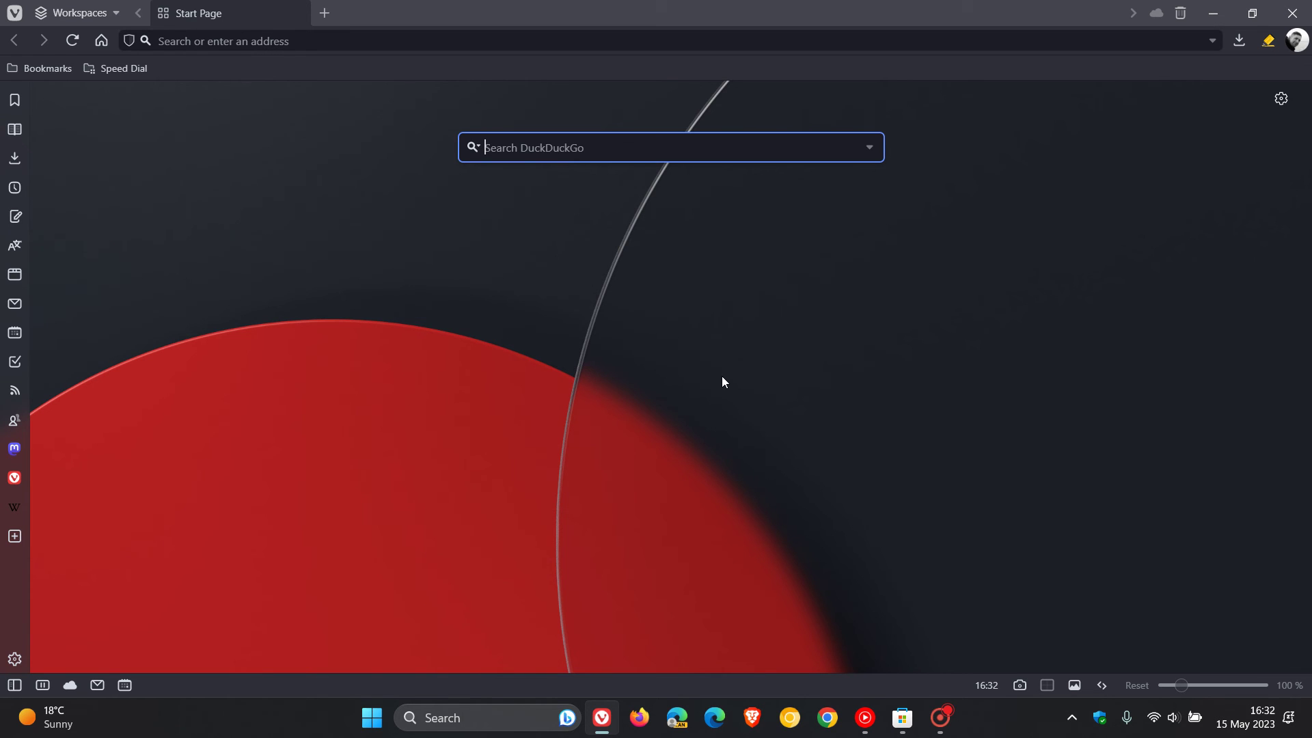
mouse_move(594, 380)
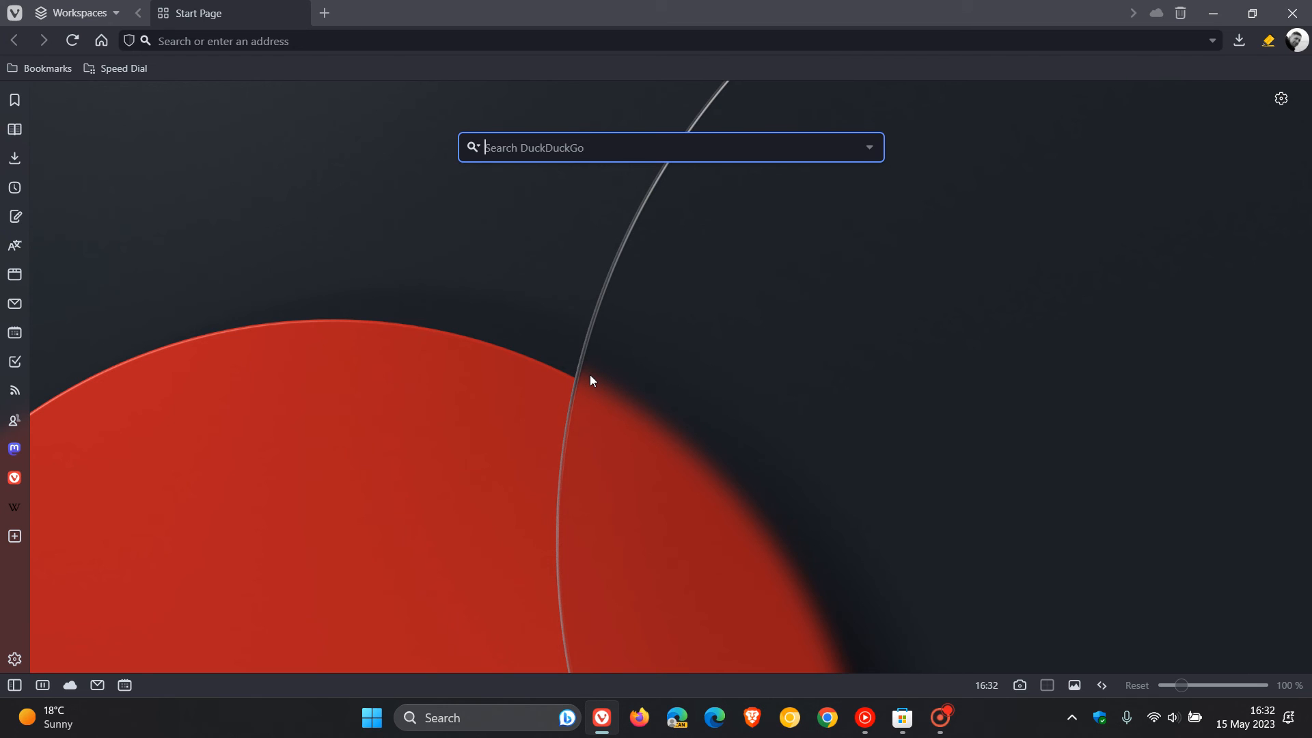
left_click(81, 12)
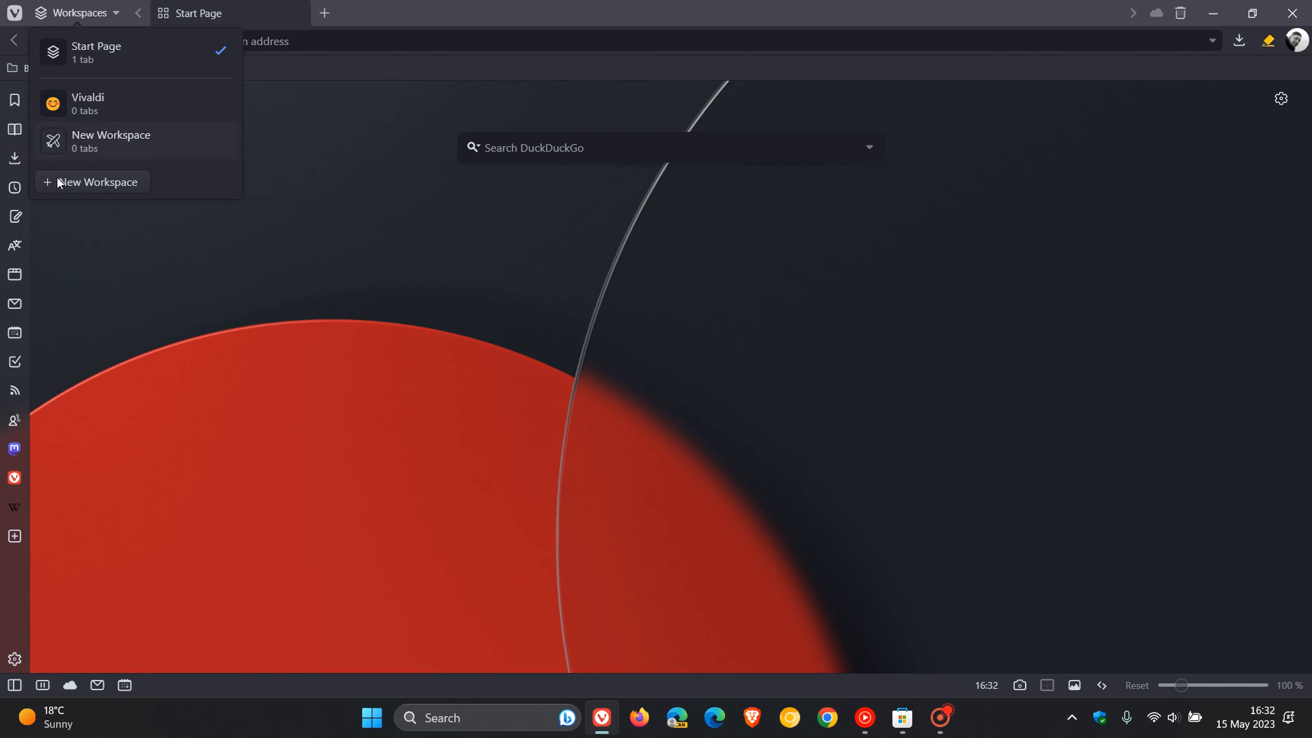
mouse_move(816, 357)
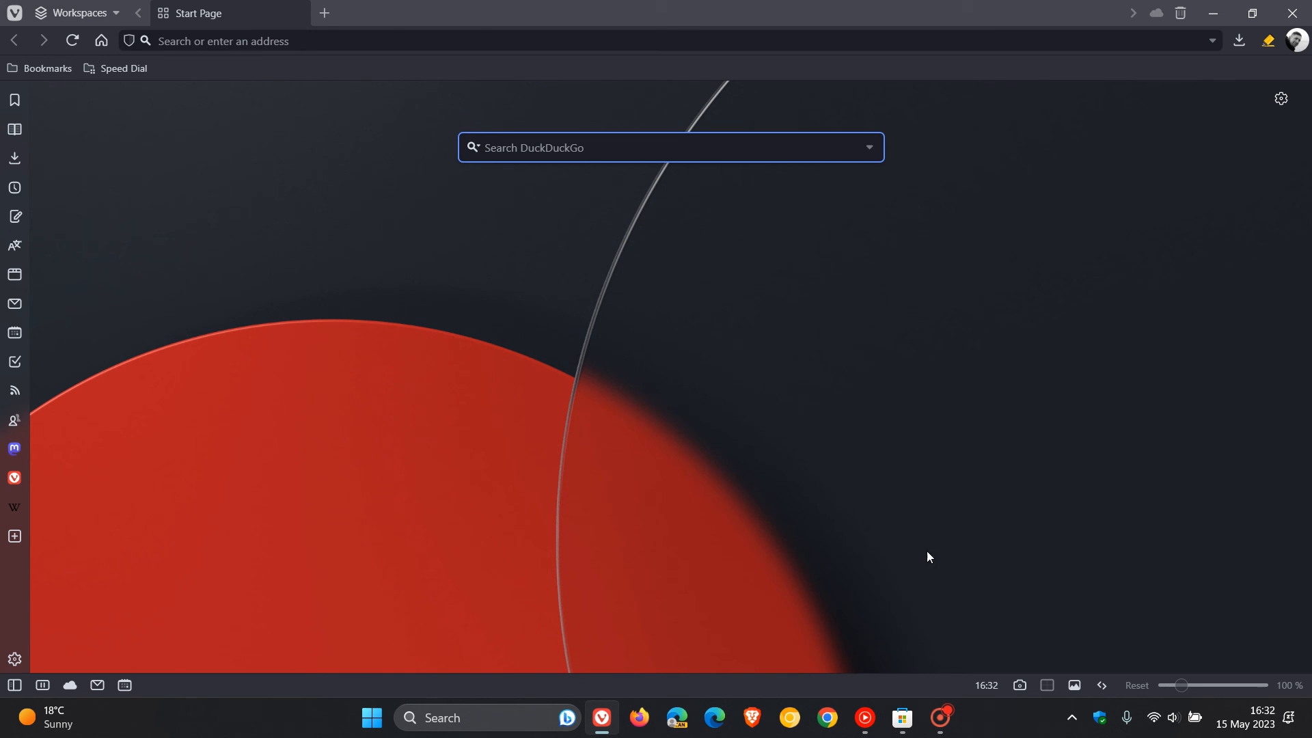
left_click(901, 718)
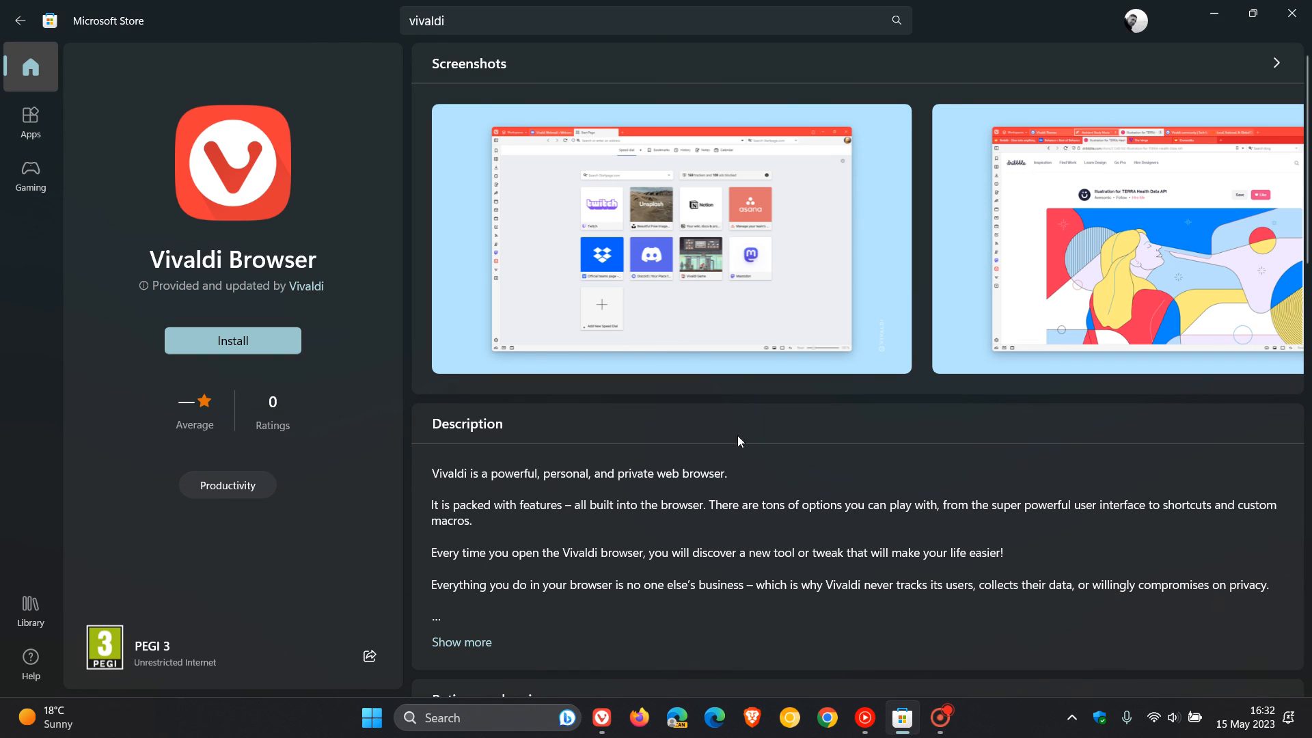
mouse_move(567, 389)
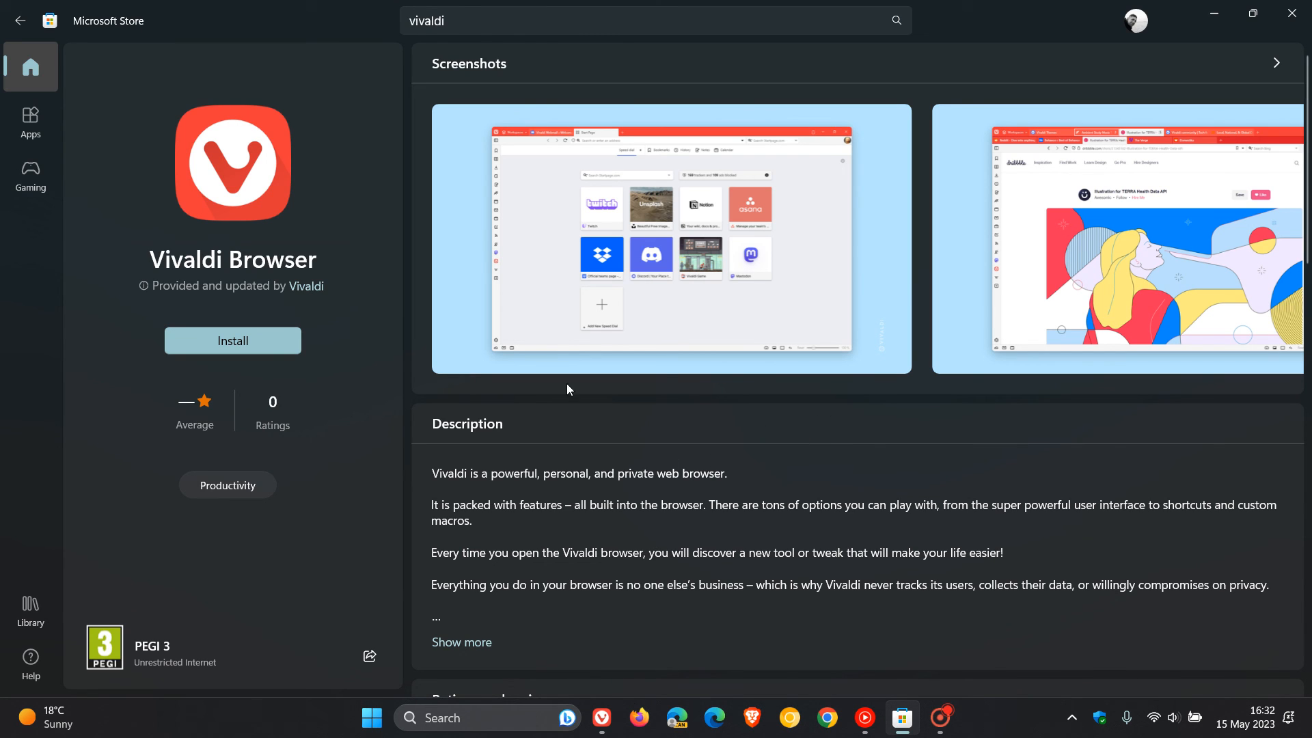
mouse_move(868, 450)
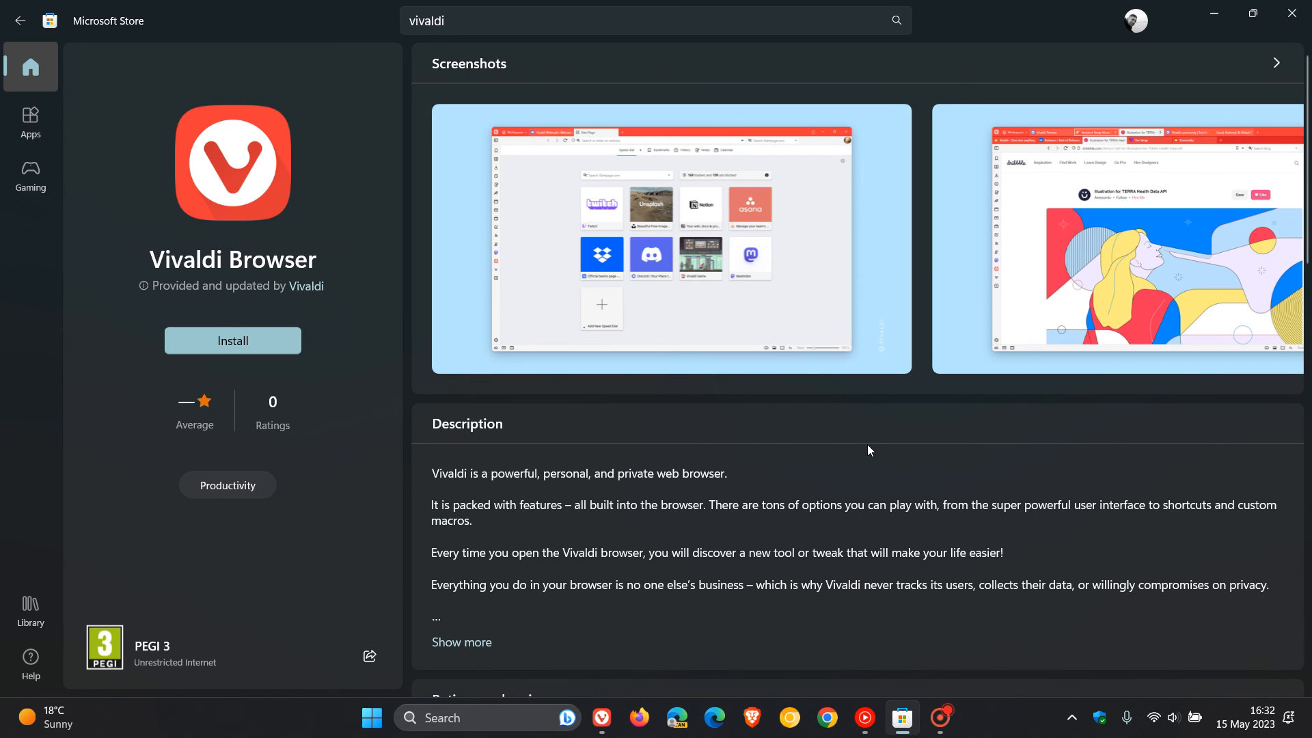
left_click(601, 718)
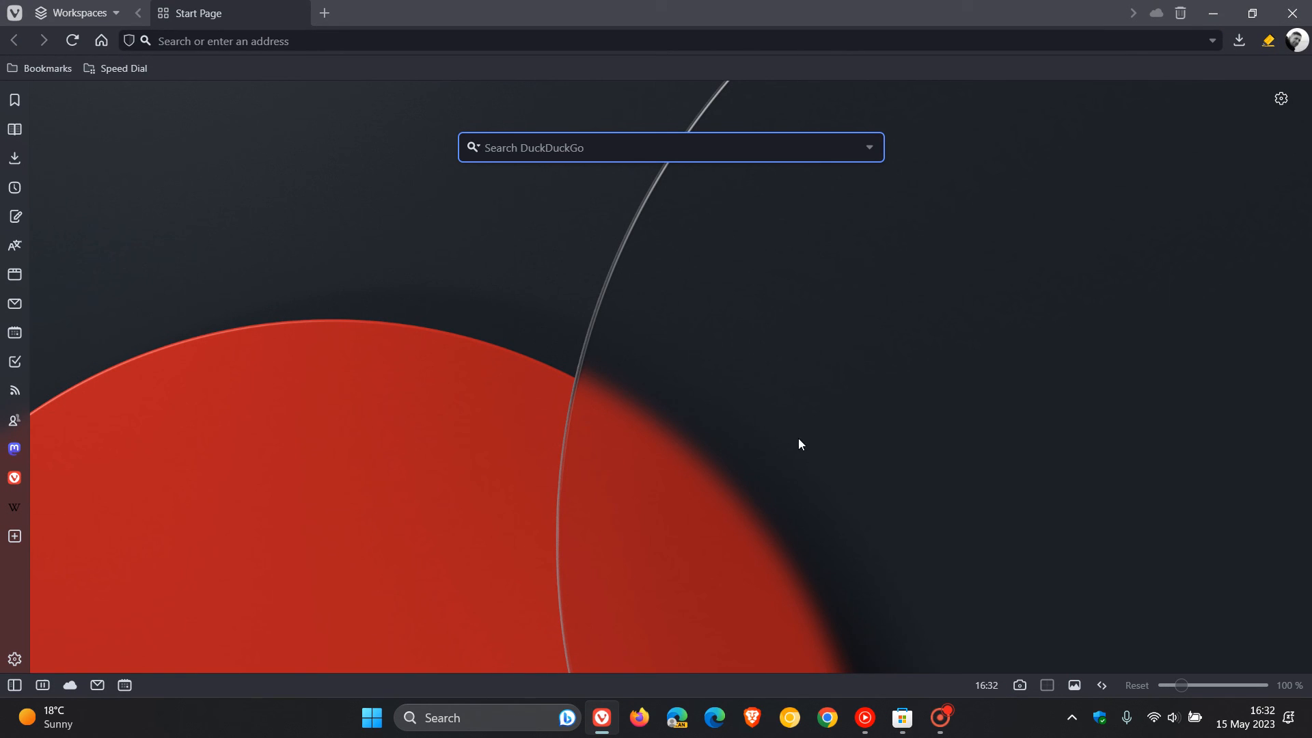